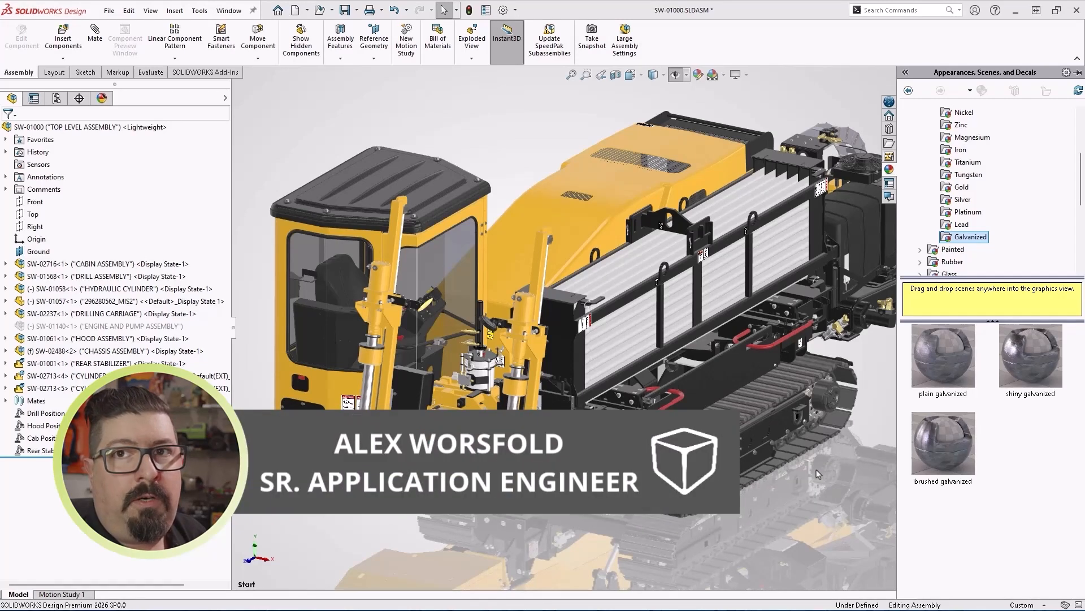
Step: Apply the 'shiny galvanized' metal appearance to the drill rods
click(1030, 354)
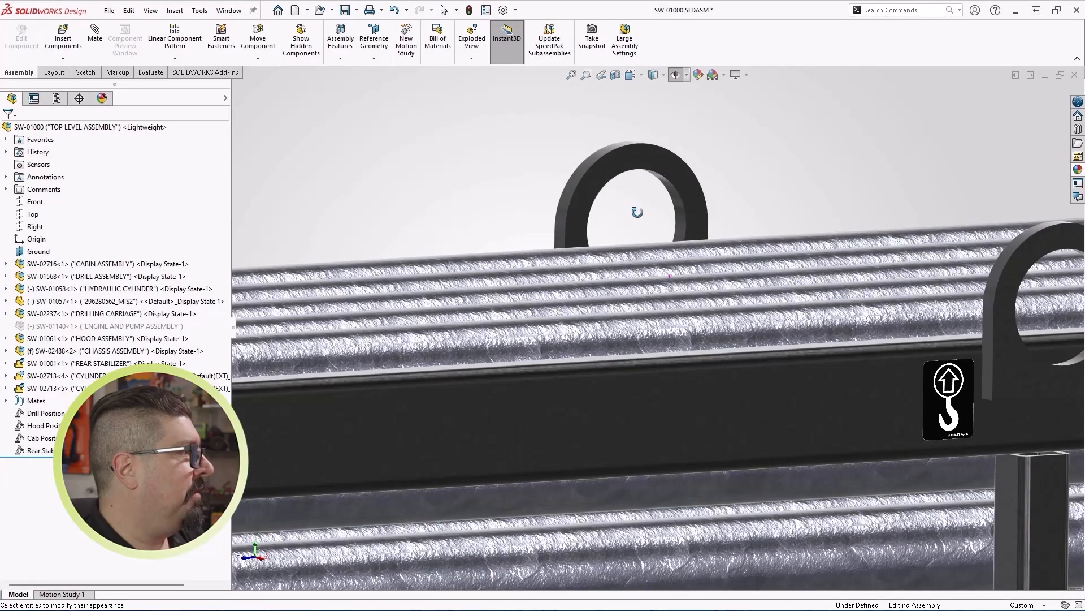
mouse_move(639, 218)
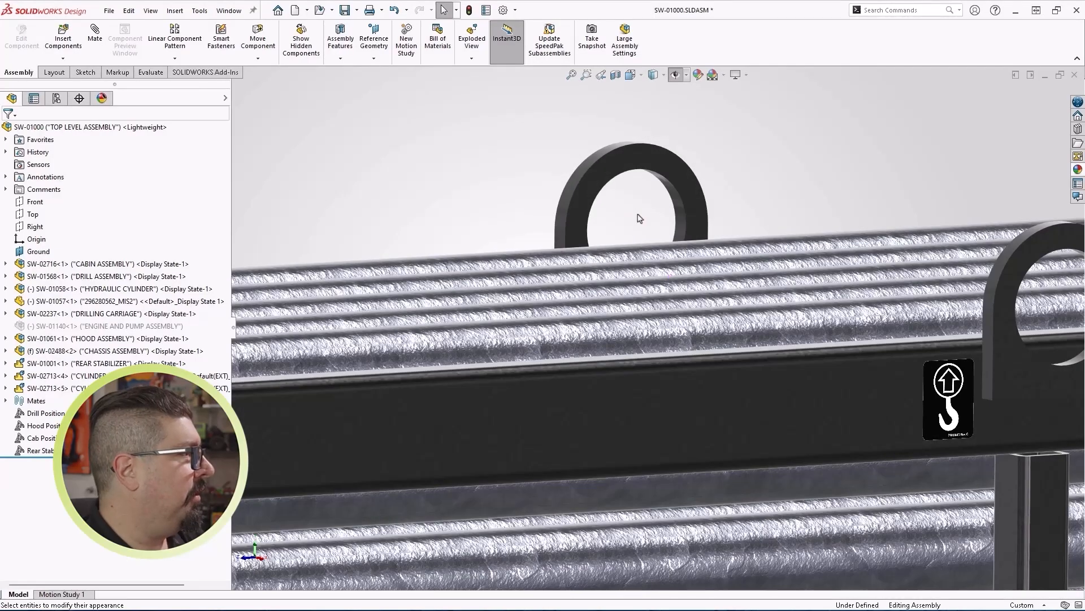
Step: Make the rod's appearance DSPBR metal with Shiny_Galvanized_roughness.png as the roughness map
right_click(638, 246)
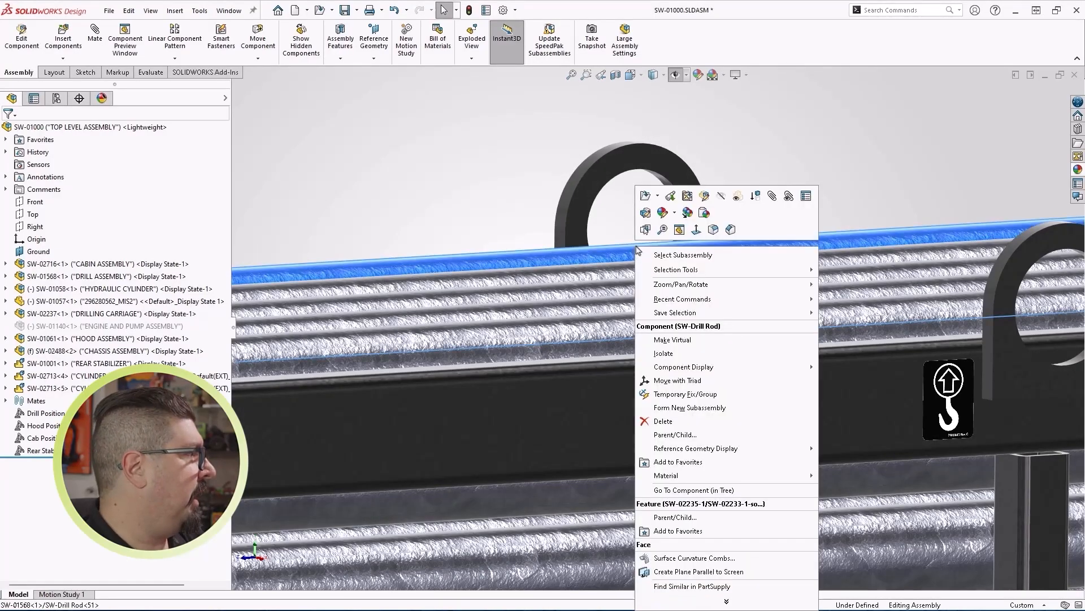
click(663, 212)
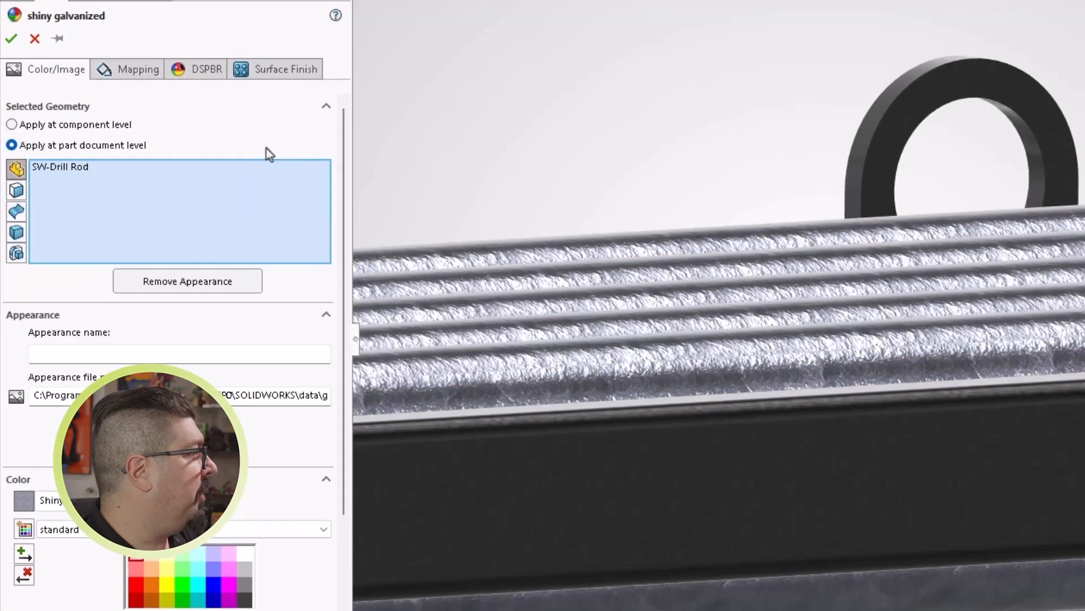
click(205, 69)
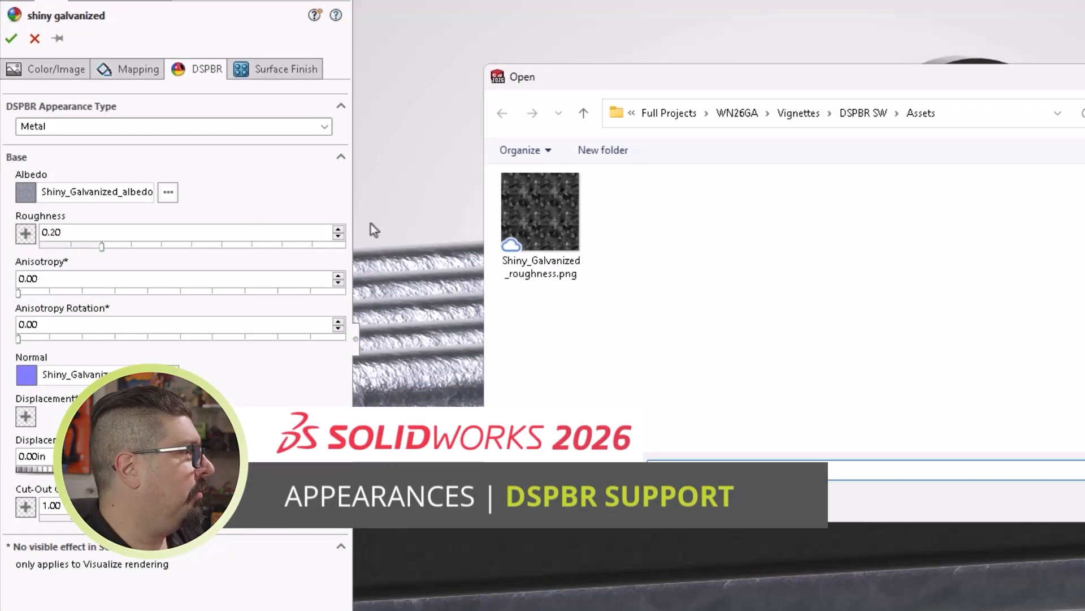
double_click(539, 211)
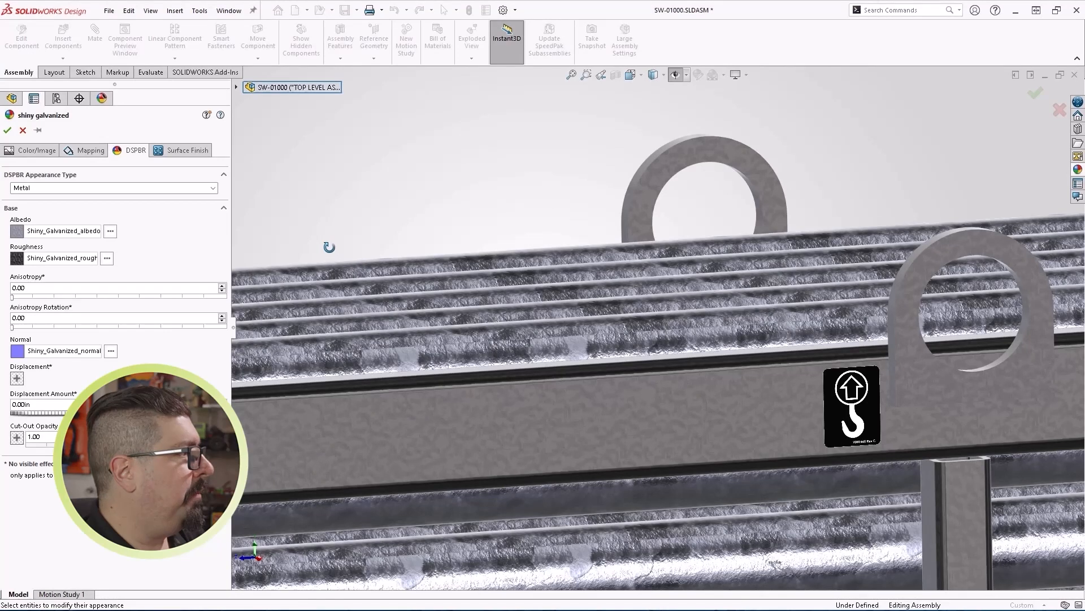
Step: Accept the DSPBR galvanized appearance edits on the drill rod
click(7, 130)
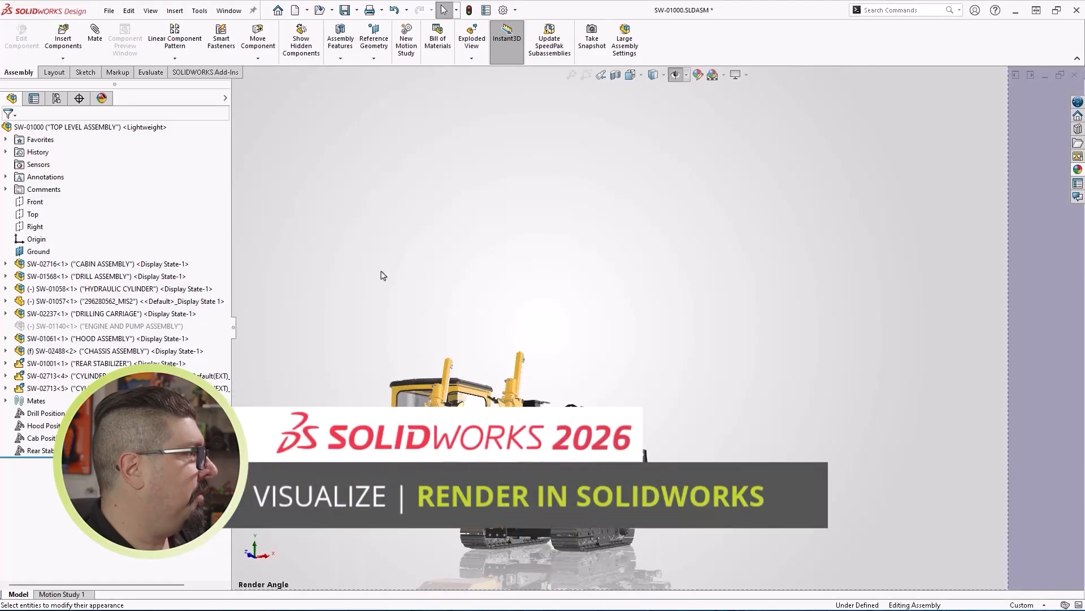
Step: Load the Visualize add-in and open 1920×1080 PNG render options in the warehouse scene
click(724, 75)
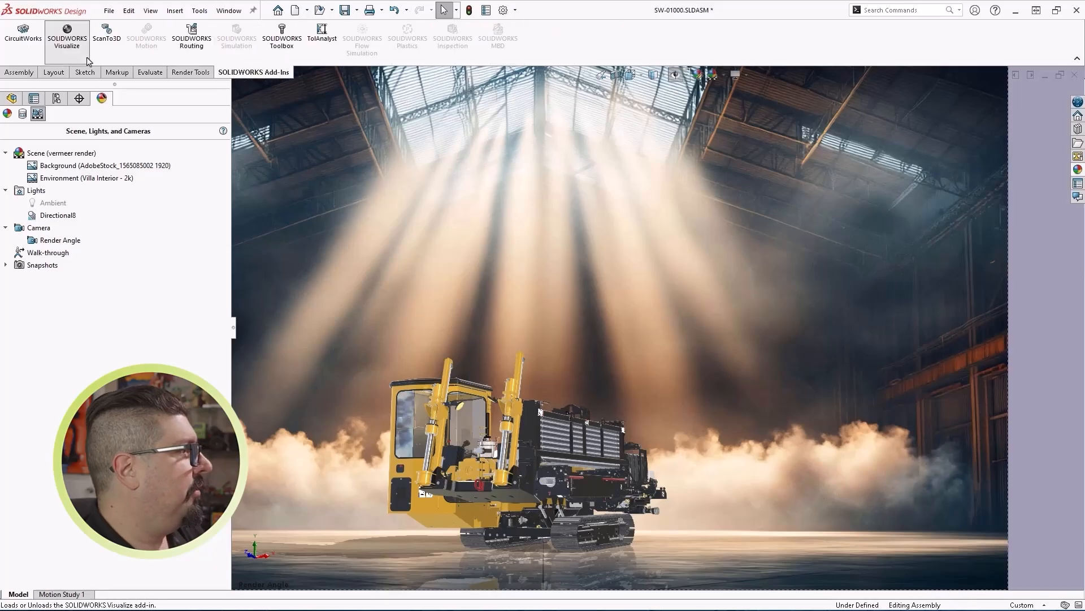
click(191, 72)
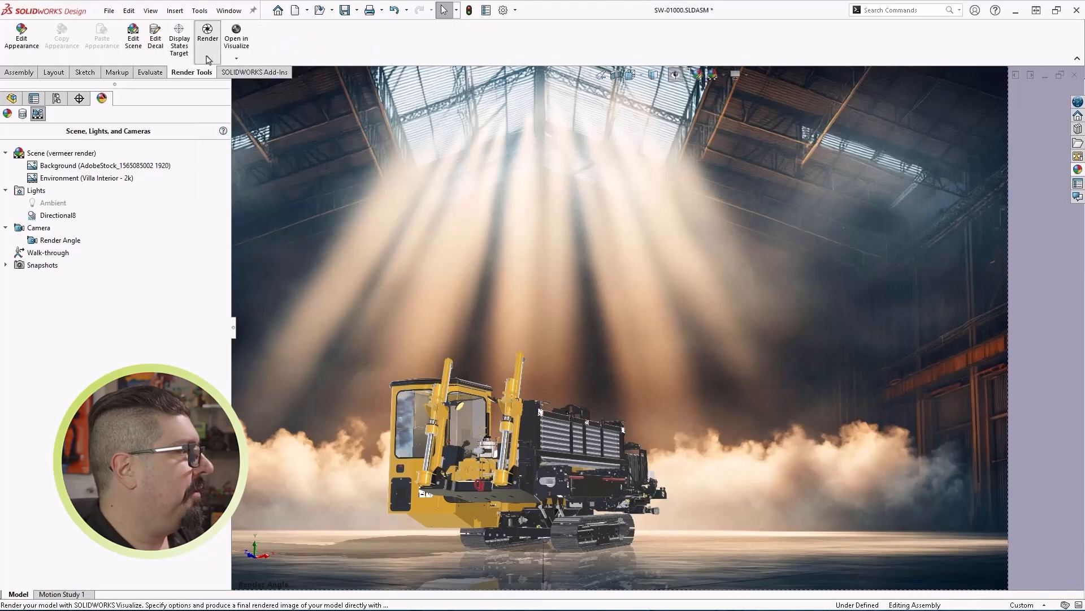
click(207, 38)
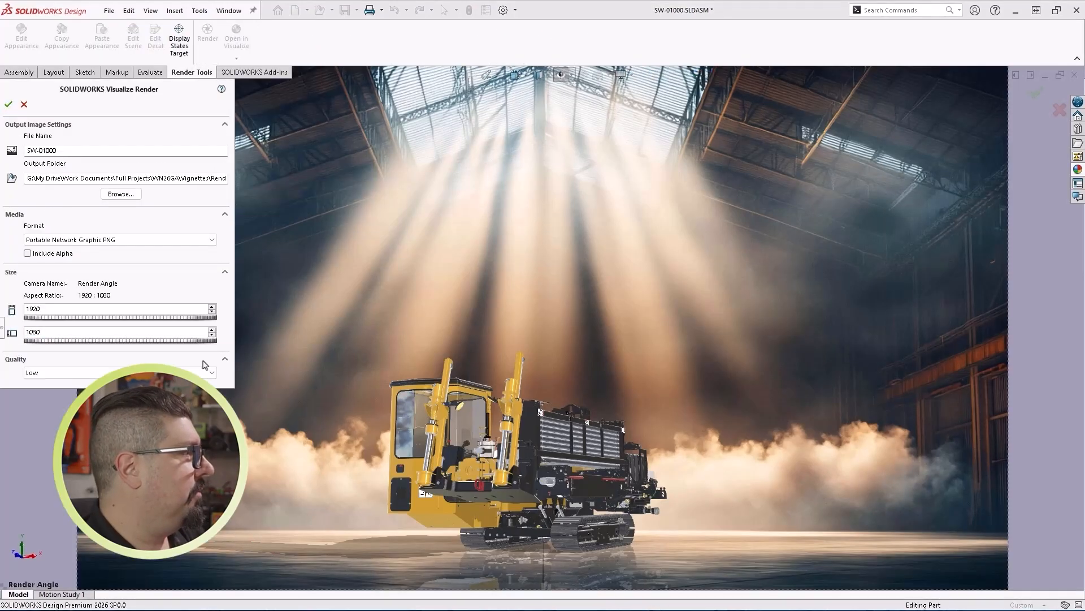